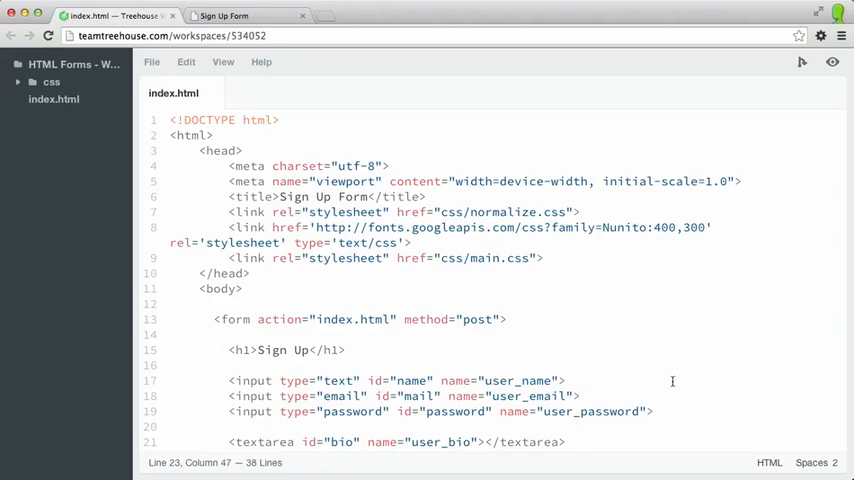
Step: Add <label for="name">Name:</label> on a new line 17 above the name input, then check the preview
{"action": "scroll", "scroll_direction": "down", "scroll_amount": 3}
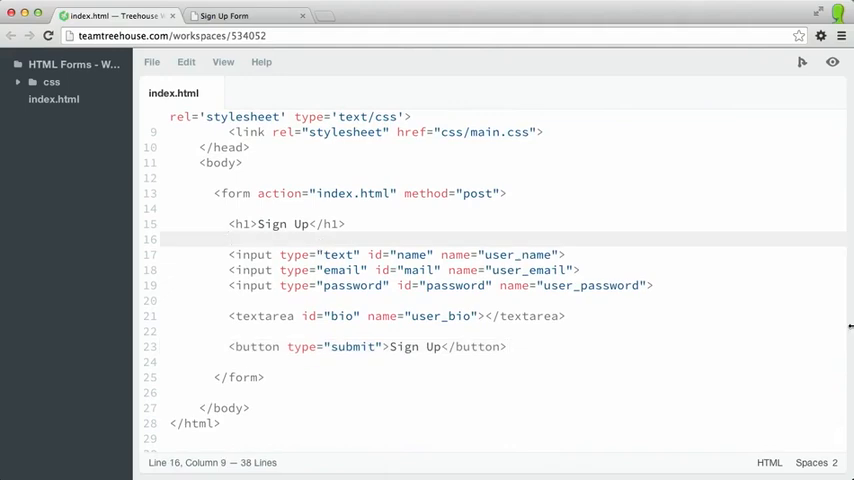
{"action": "key", "text": "enter"}
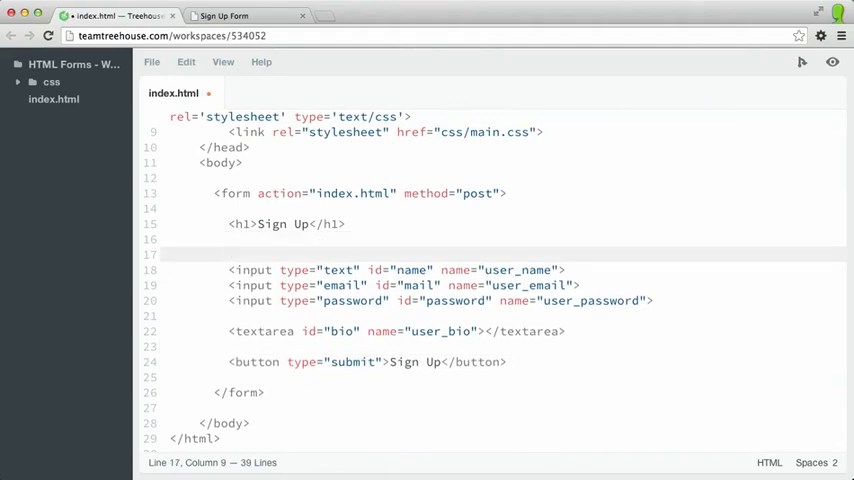
{"action": "type", "text": "<label"}
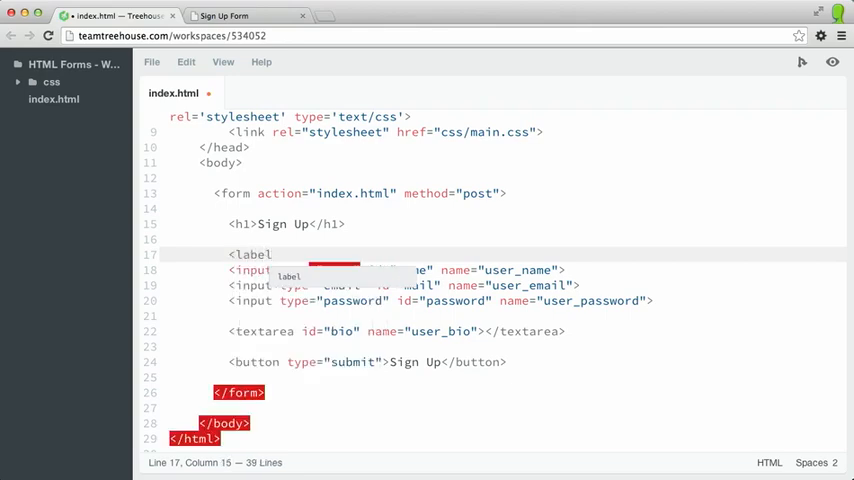
{"action": "type", "text": "></label>"}
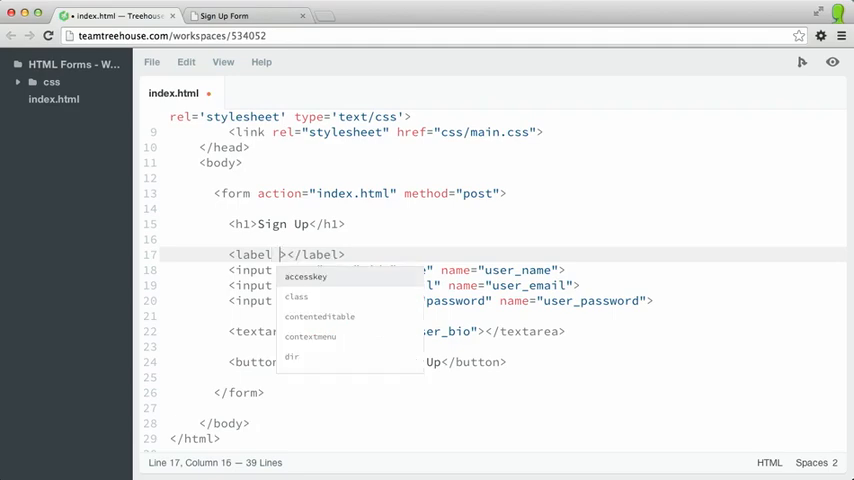
{"action": "type", "text": "for=\""}
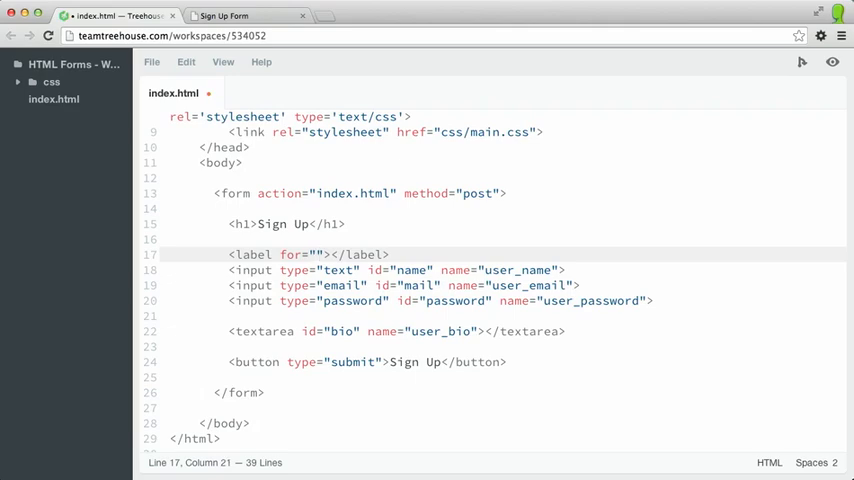
{"action": "type", "text": "name"}
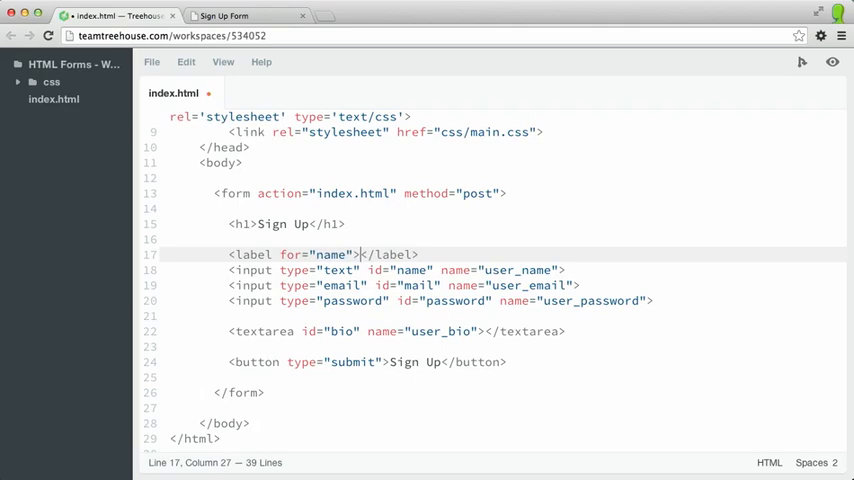
{"action": "type", "text": "Name"}
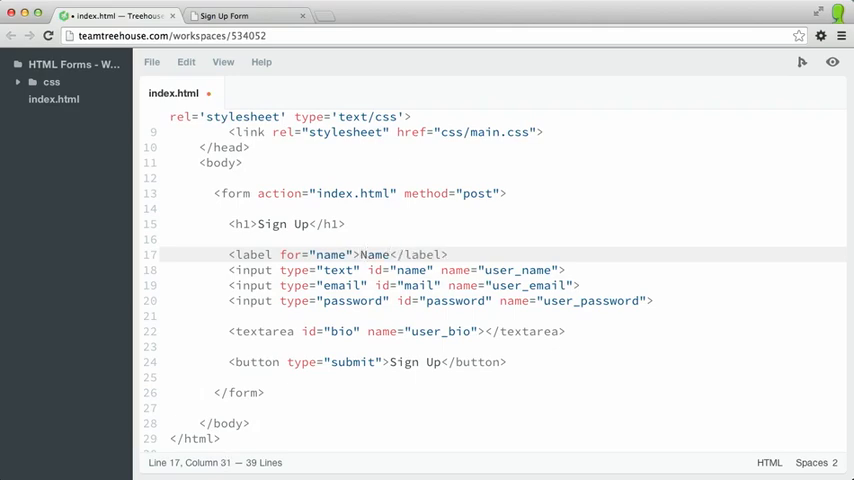
{"action": "type", "text": ":"}
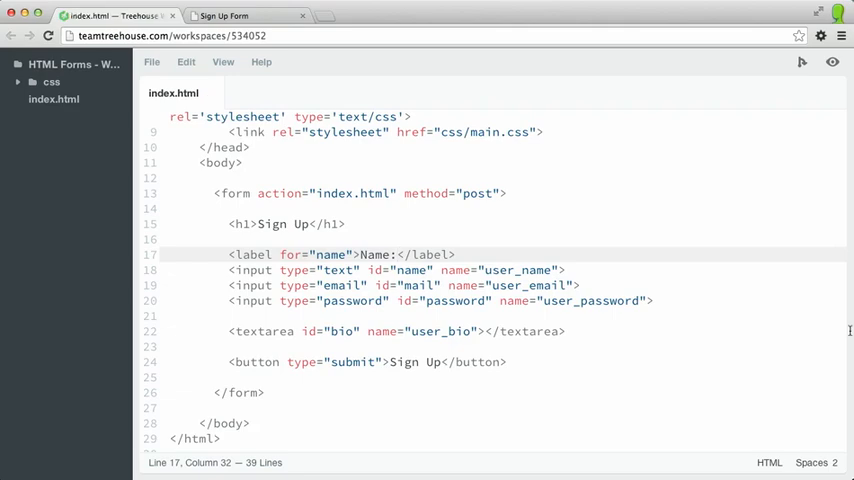
{"action": "left_click", "coordinate": [240, 16]}
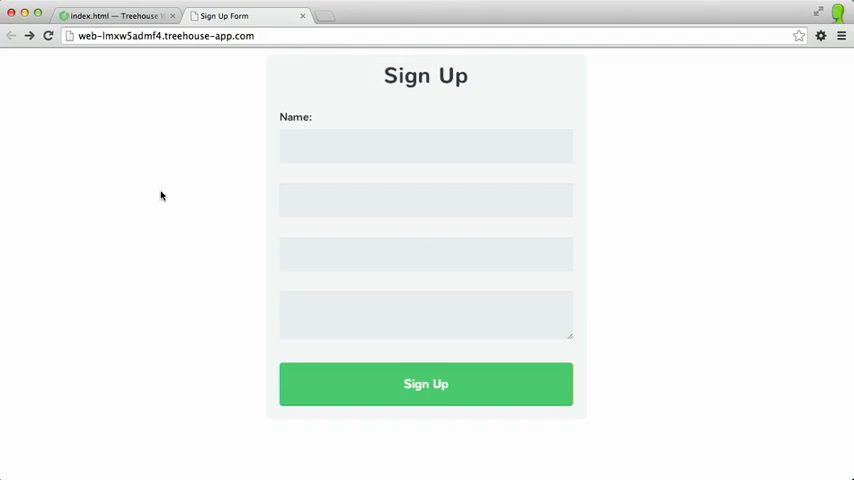
{"action": "mouse_move", "coordinate": [309, 120]}
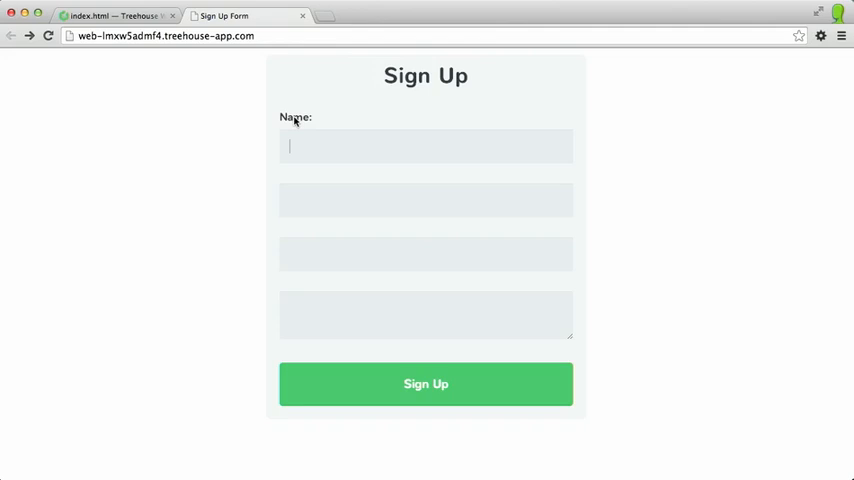
{"action": "mouse_move", "coordinate": [335, 191]}
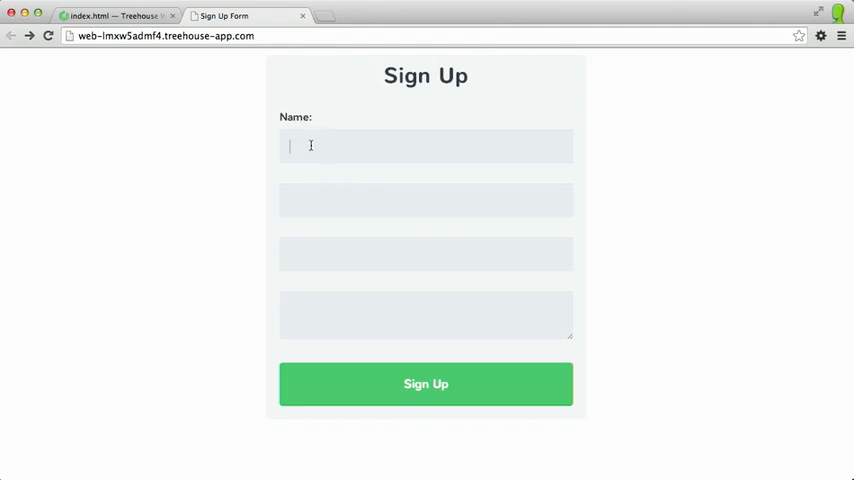
{"action": "mouse_move", "coordinate": [210, 160]}
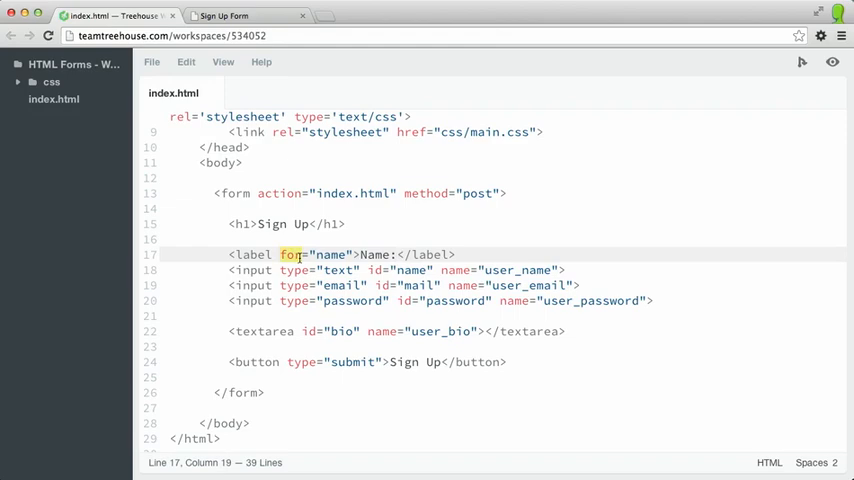
{"action": "mouse_move", "coordinate": [316, 255]}
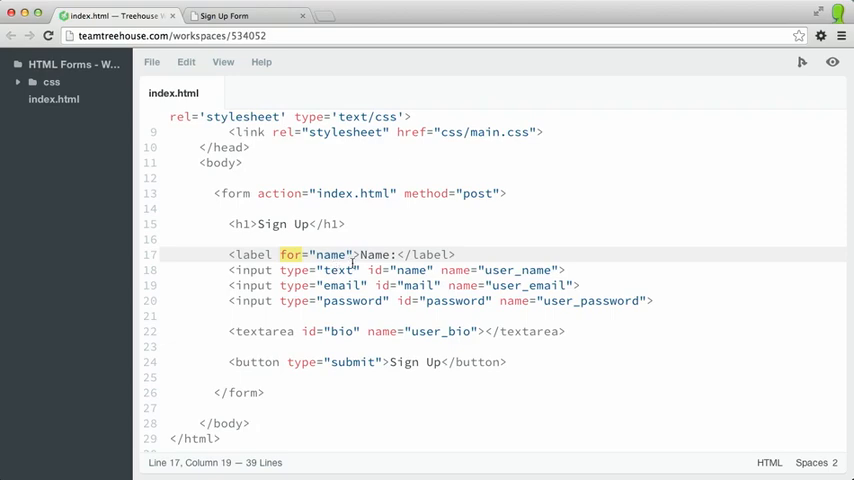
{"action": "double_click", "coordinate": [410, 270]}
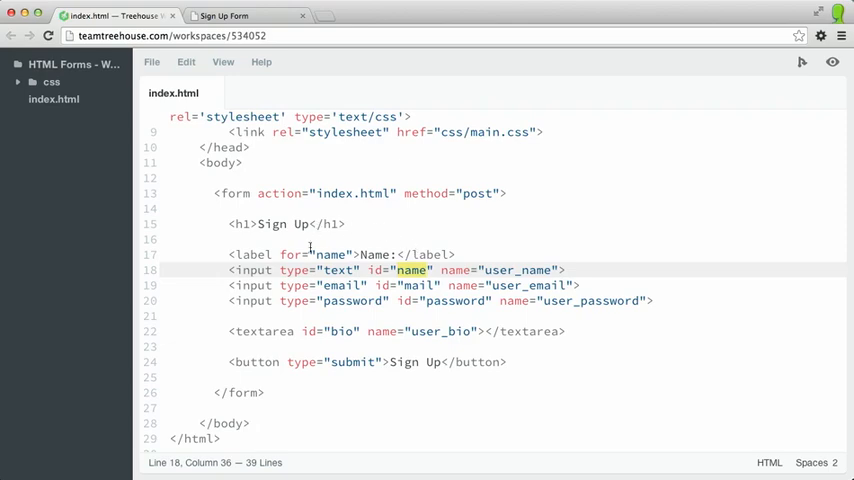
{"action": "left_click", "coordinate": [330, 254]}
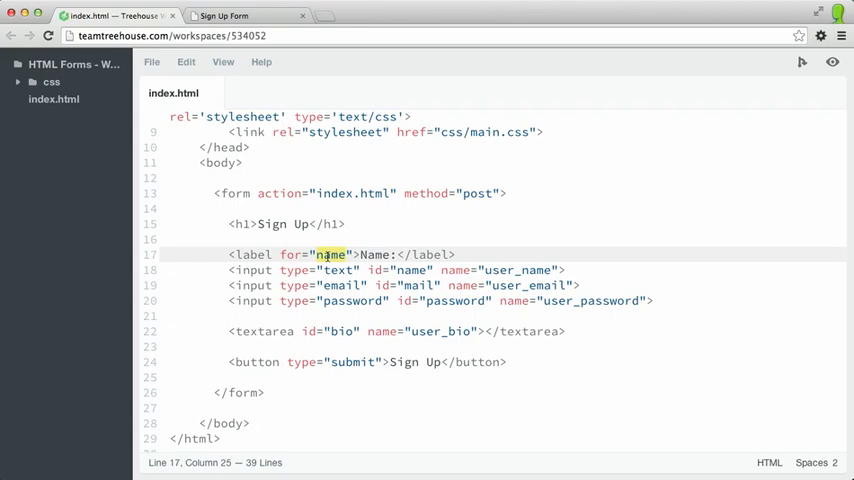
{"action": "left_click", "coordinate": [245, 16]}
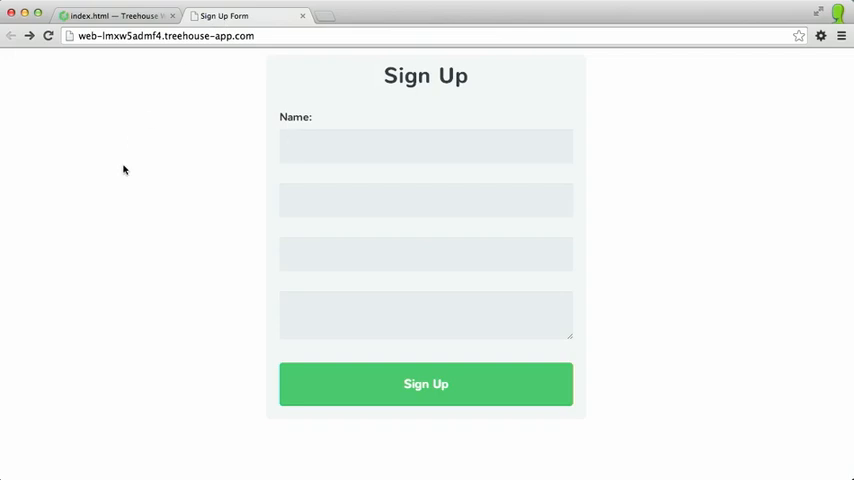
{"action": "mouse_move", "coordinate": [296, 106]}
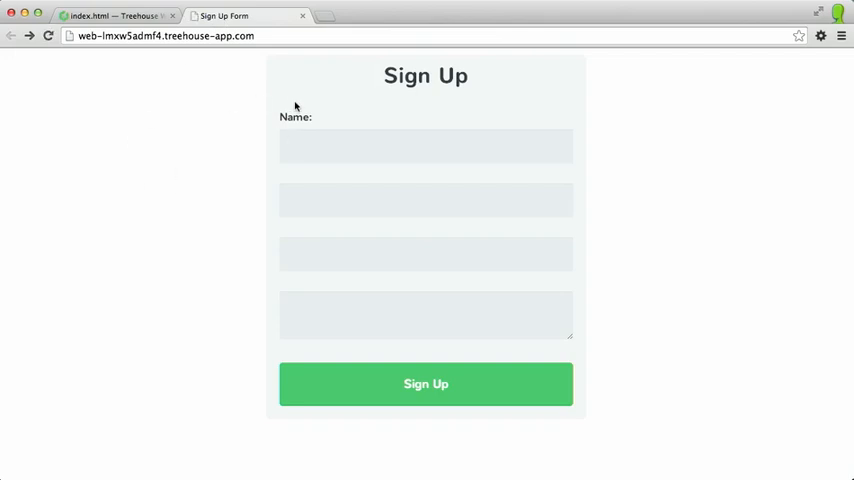
Step: Restore for="name" on the Name label in index.html after testing it in the preview
{"action": "double_click", "coordinate": [295, 117]}
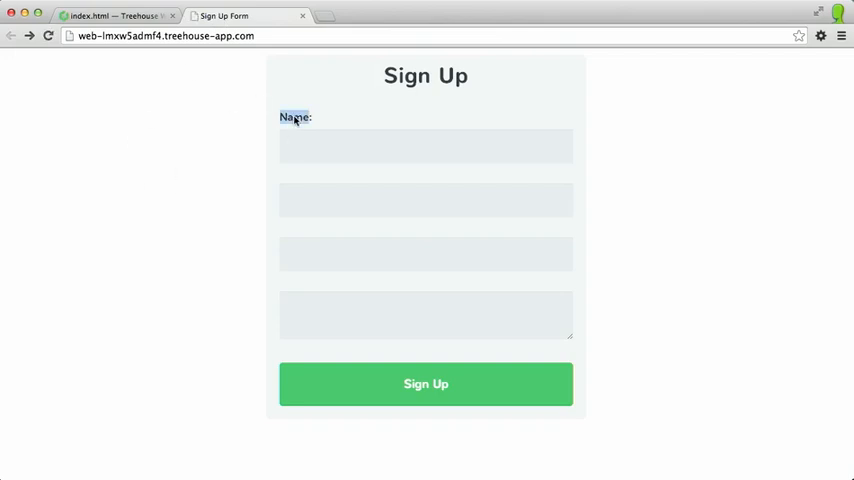
{"action": "left_click", "coordinate": [426, 146]}
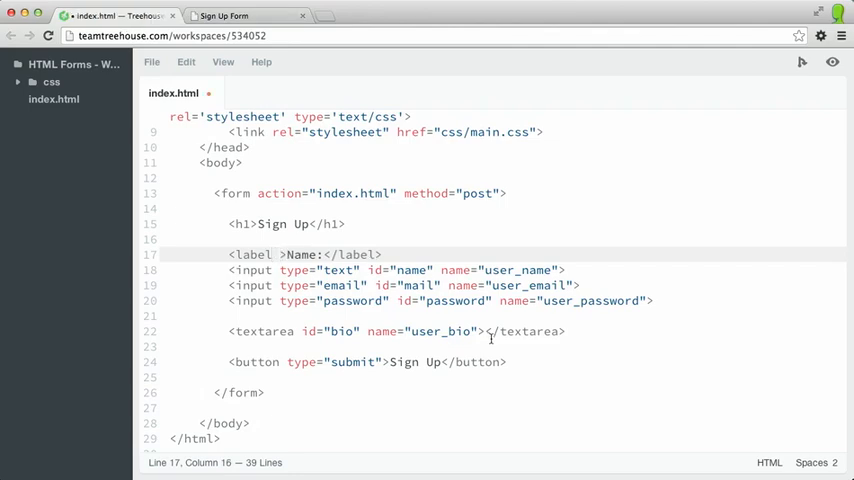
{"action": "type", "text": "for=\"name\""}
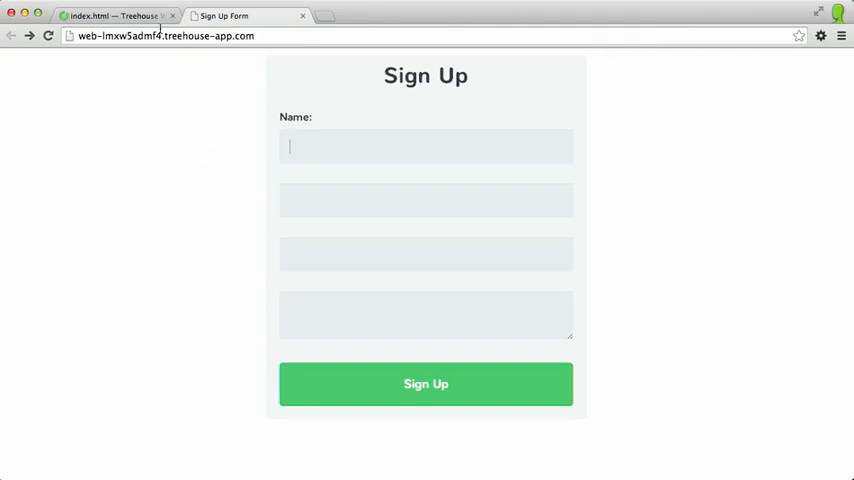
{"action": "left_click", "coordinate": [110, 16]}
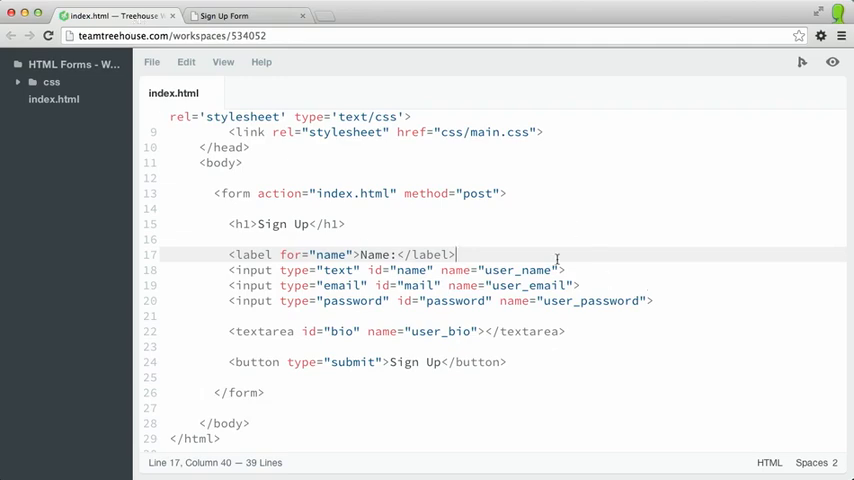
Step: Add an Email: label for the mail field and a Password: label for the password field
{"action": "left_click", "coordinate": [567, 270]}
{"action": "type", "text": "<label for=\"mail"}
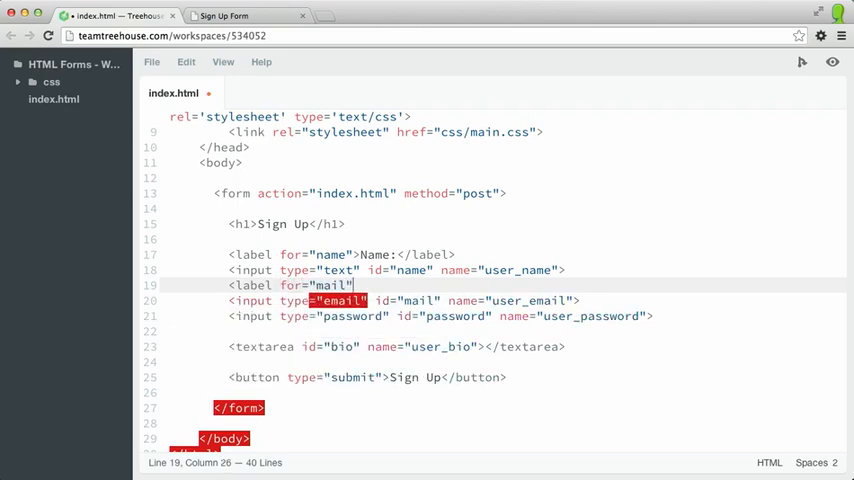
{"action": "type", "text": "E</label>"}
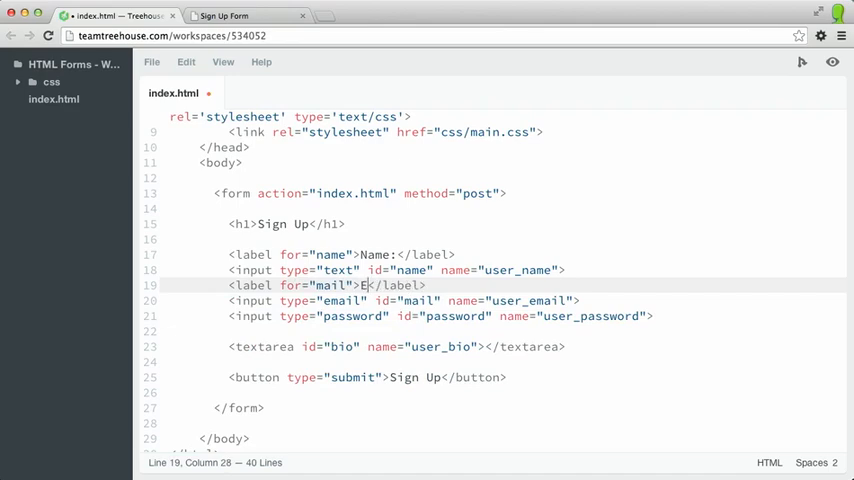
{"action": "type", "text": "mail:"}
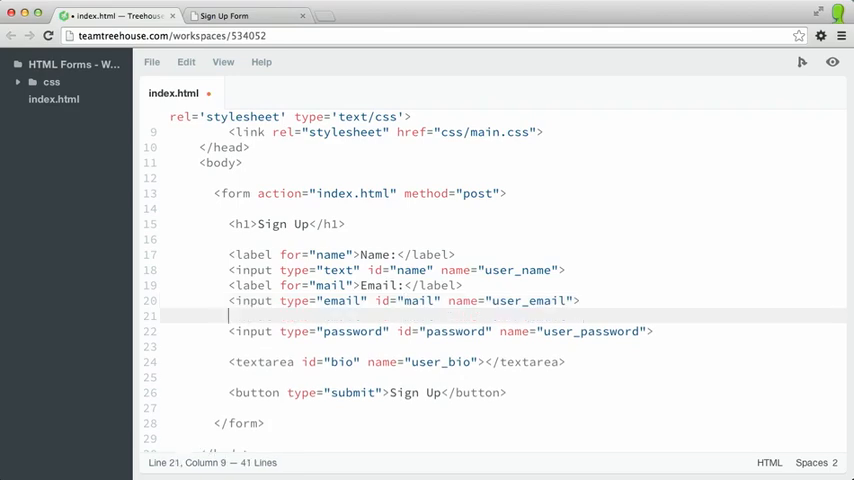
{"action": "type", "text": "<label"}
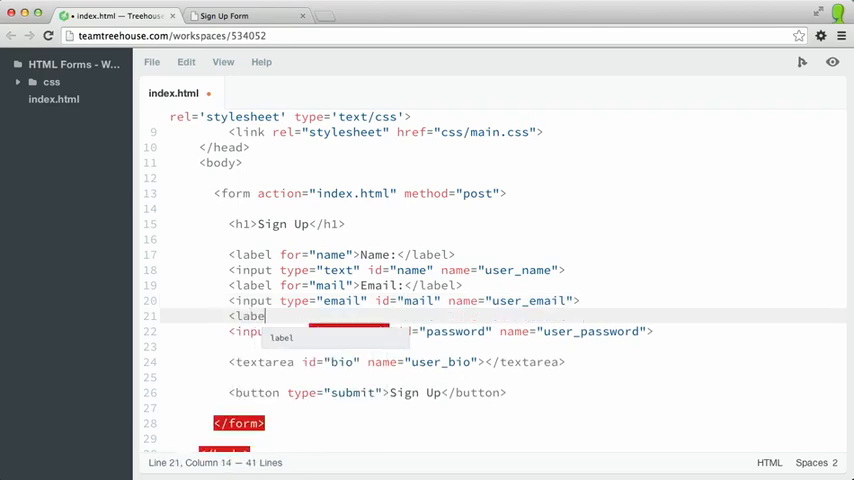
{"action": "type", "text": "for=\"password\"></label>"}
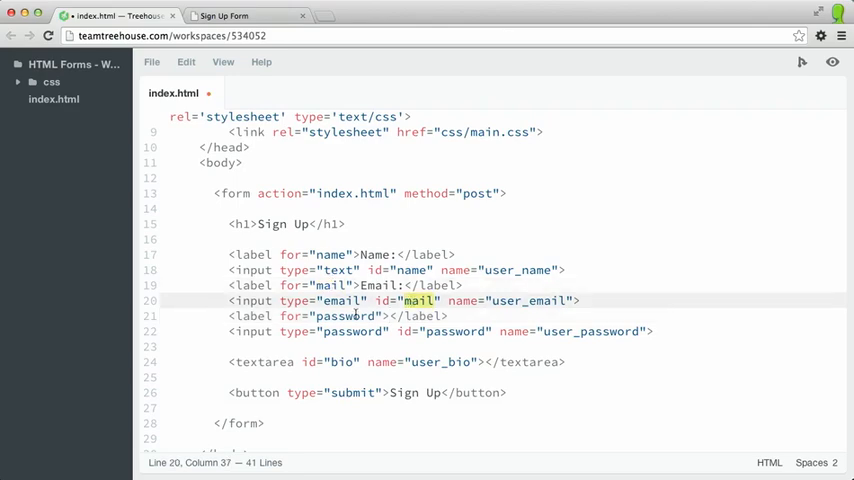
{"action": "double_click", "coordinate": [455, 331]}
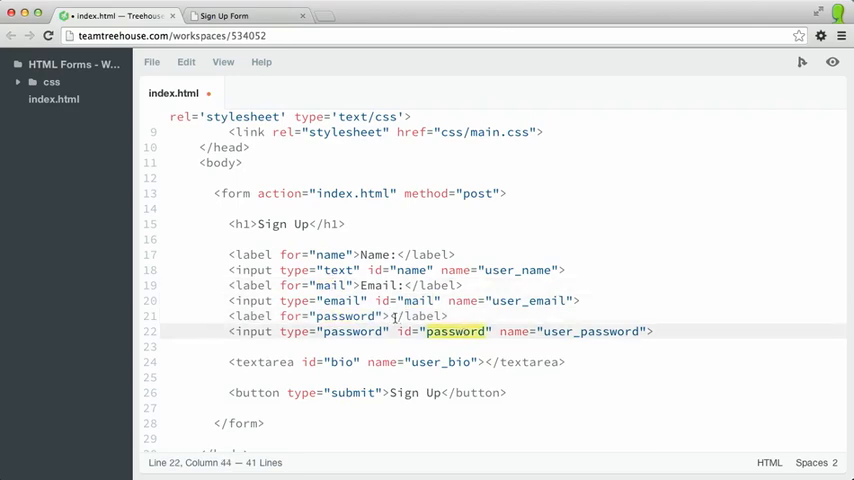
{"action": "type", "text": "Password"}
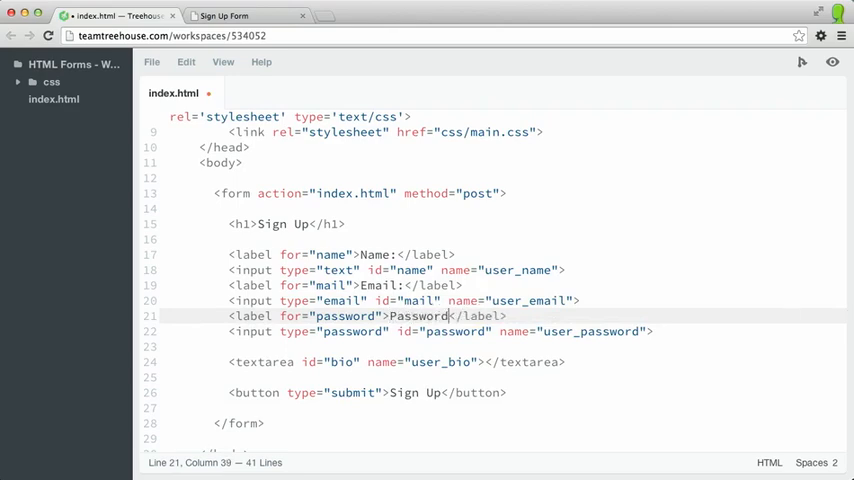
{"action": "type", "text": ":"}
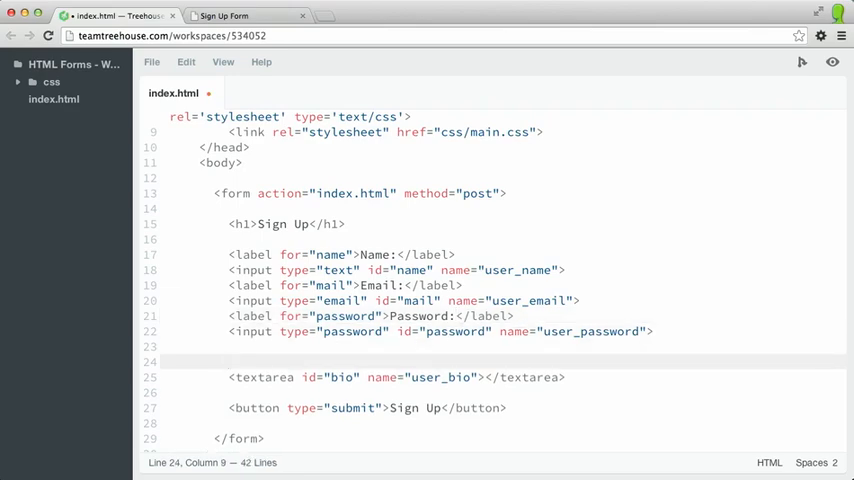
Step: Add a Biography: label for the bio field and check all labels in the preview
{"action": "type", "text": "<label for=\""}
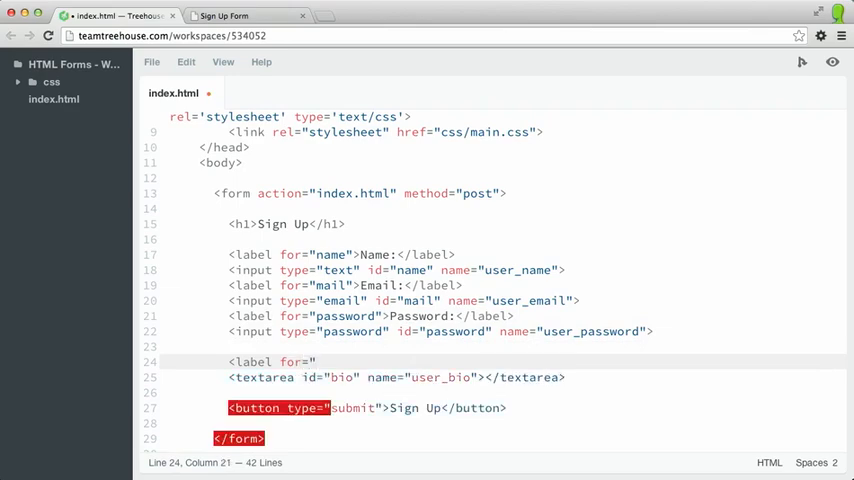
{"action": "type", "text": "bio\"></label>"}
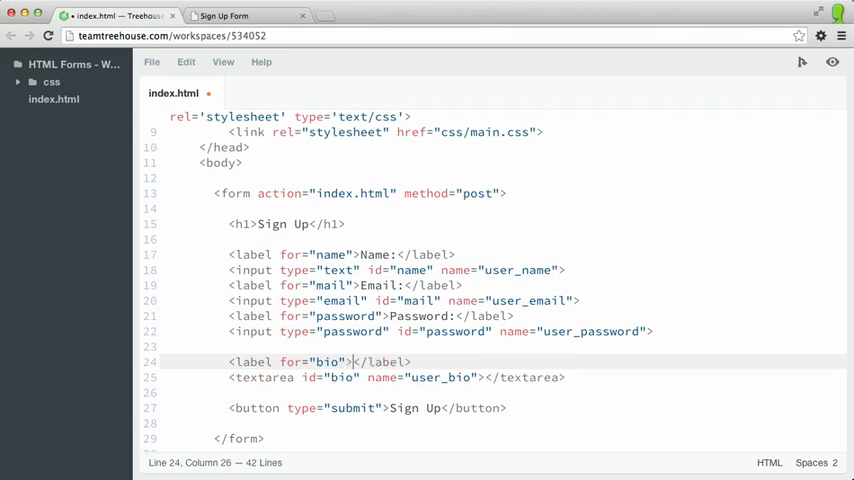
{"action": "type", "text": "Biography:"}
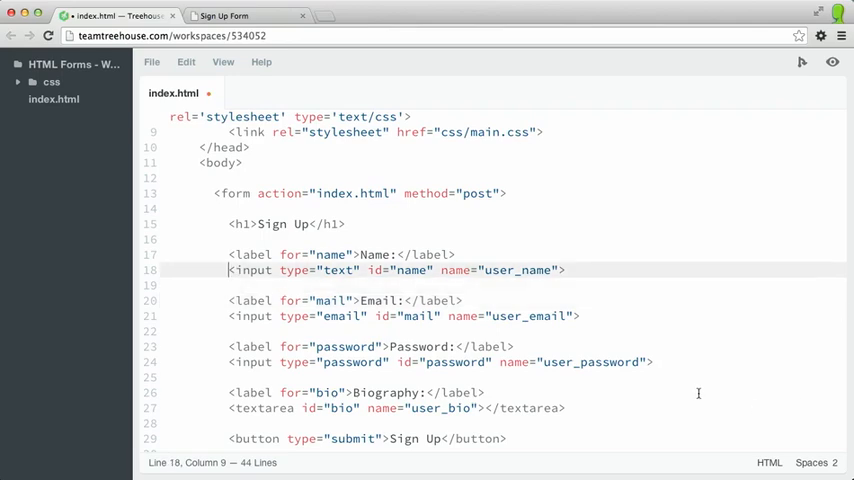
{"action": "scroll", "scroll_direction": "down", "scroll_amount": 3}
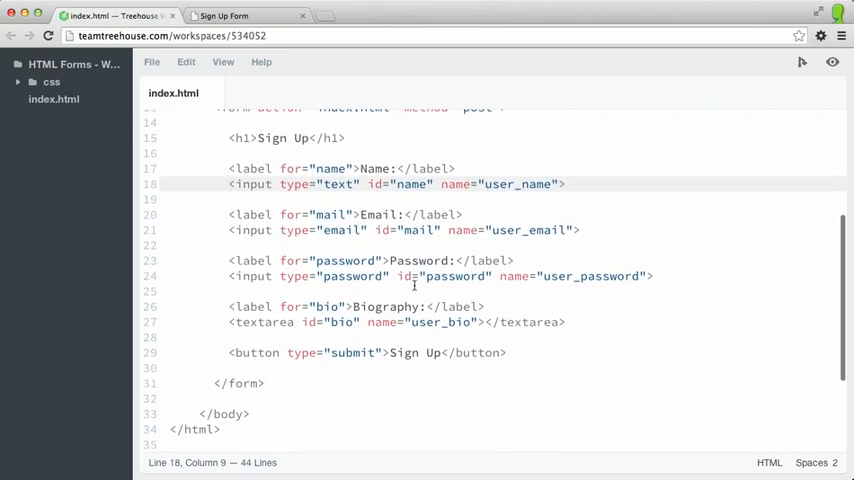
{"action": "left_click", "coordinate": [222, 15]}
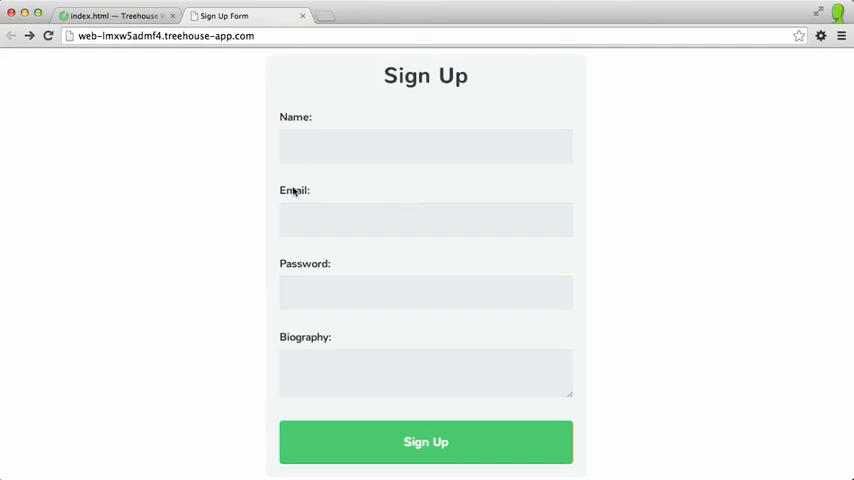
{"action": "mouse_move", "coordinate": [299, 331]}
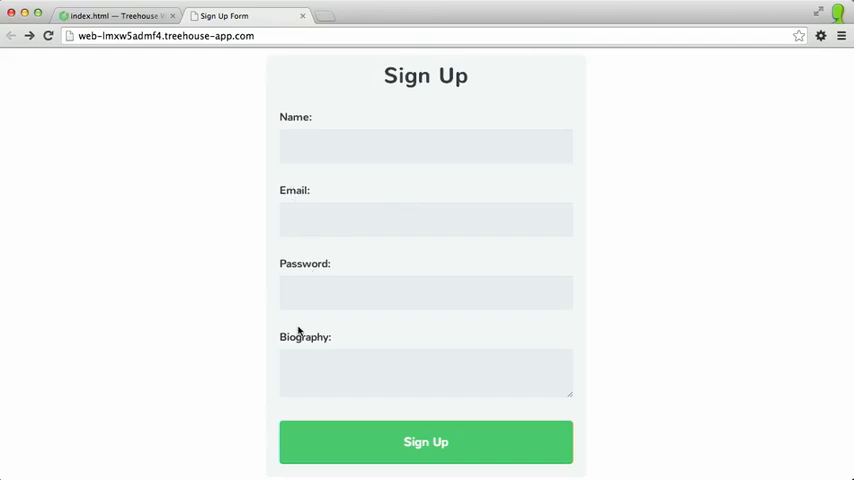